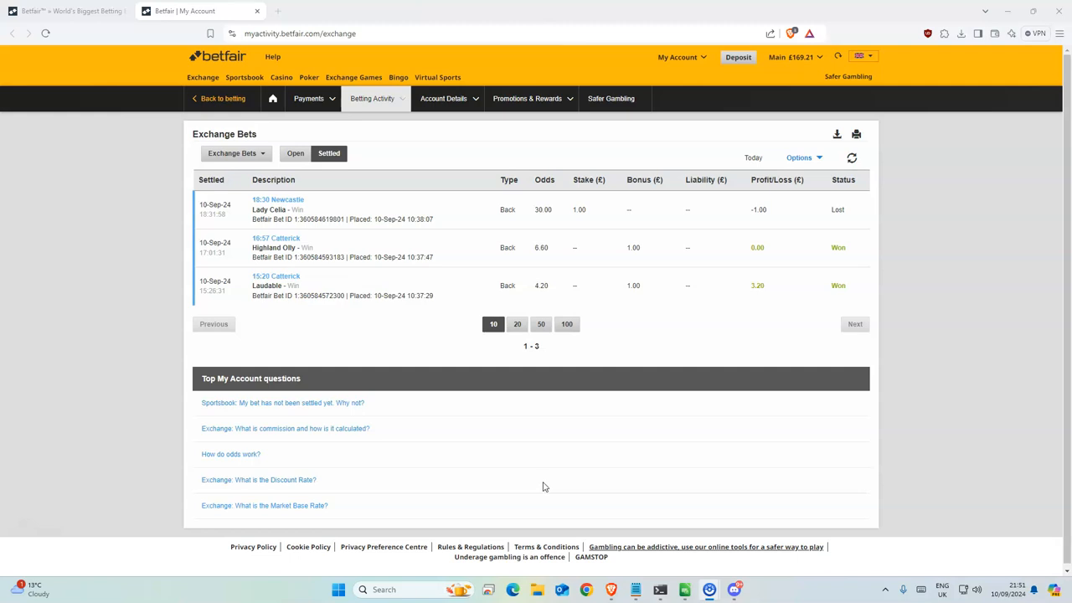
mouse_move(541, 481)
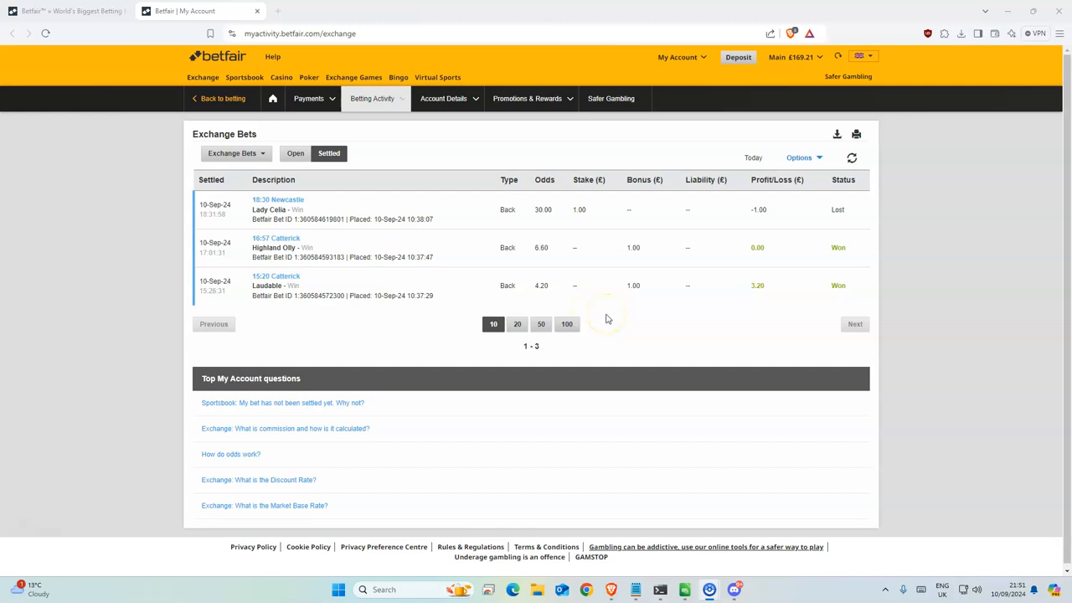
mouse_move(439, 317)
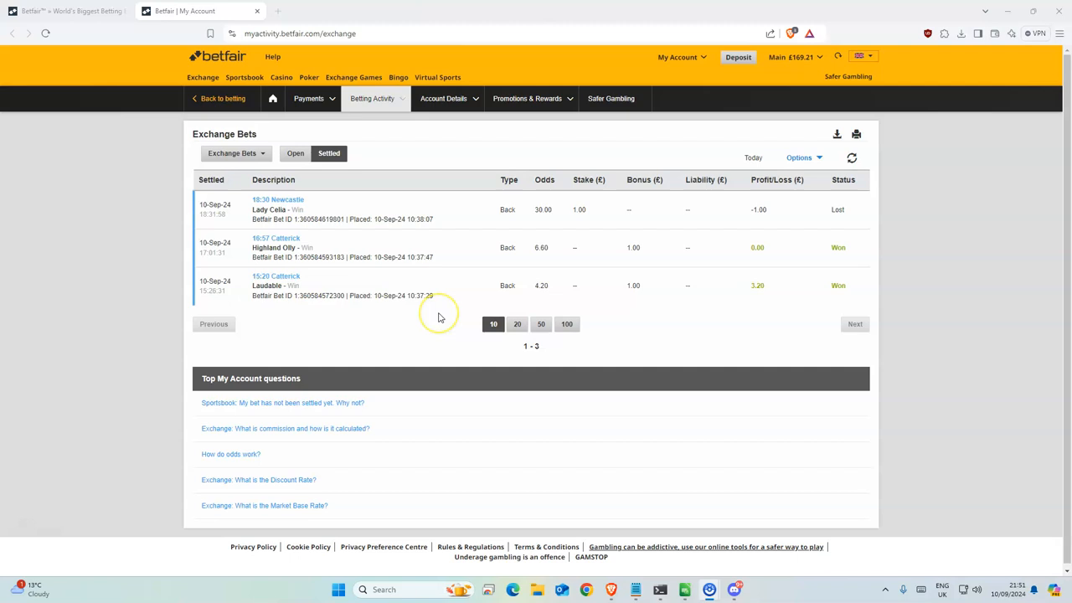
mouse_move(431, 289)
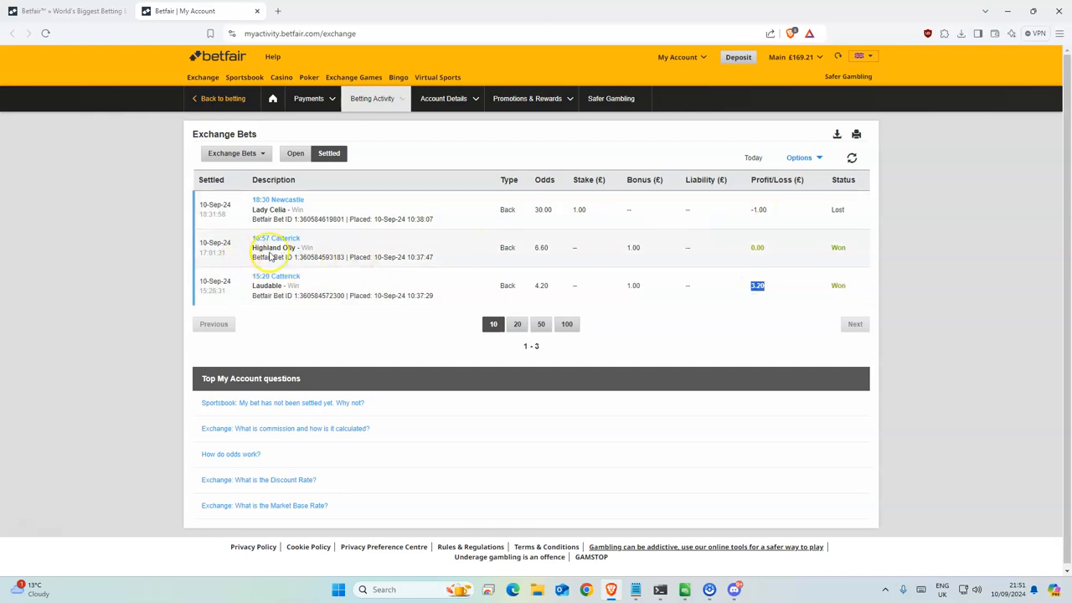
mouse_move(300, 240)
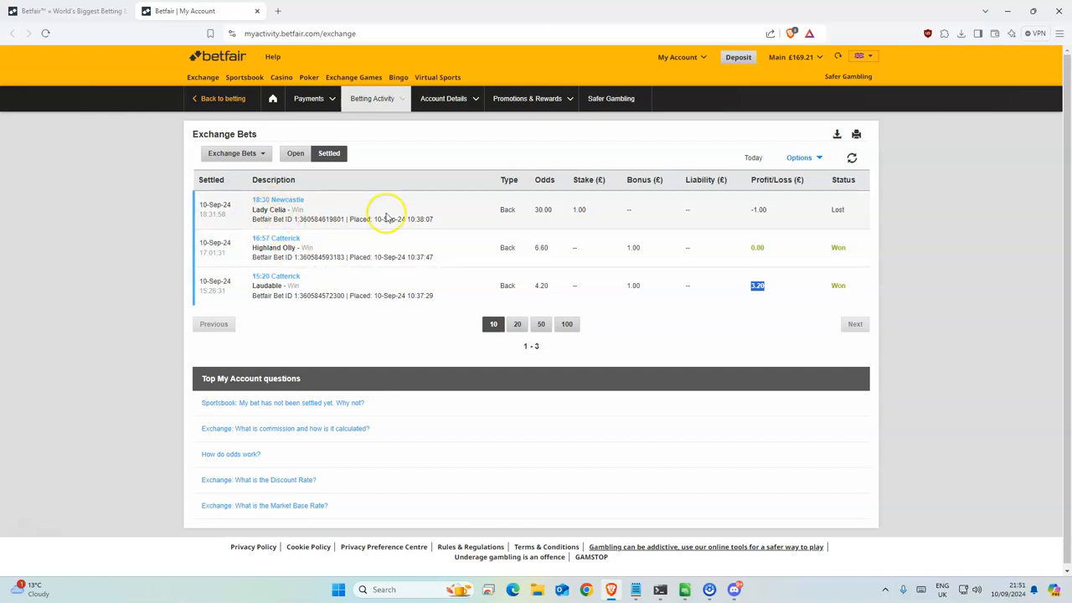
mouse_move(519, 209)
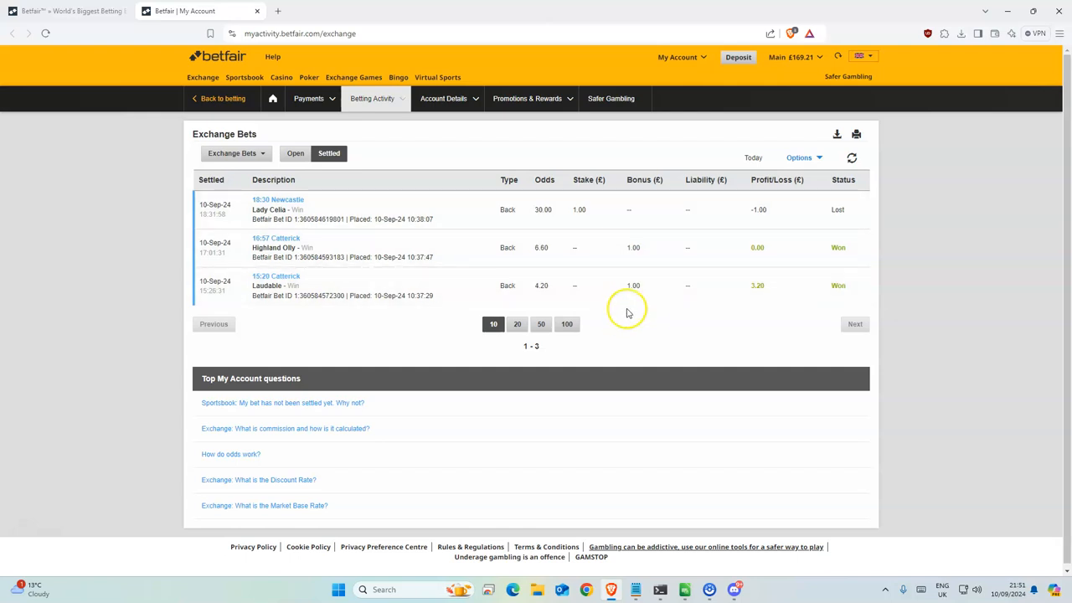
mouse_move(601, 258)
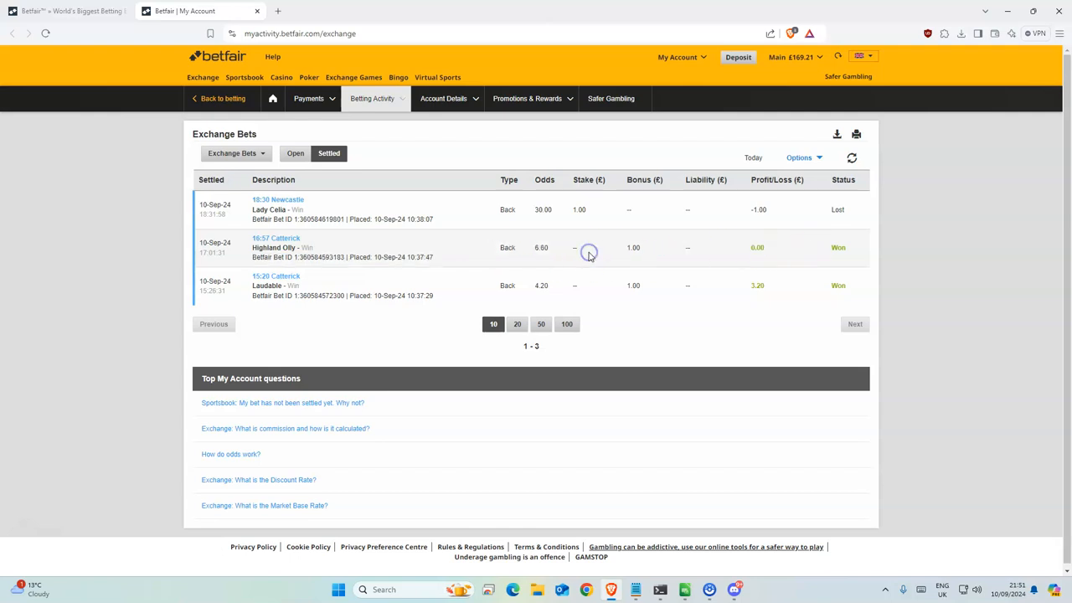
mouse_move(589, 252)
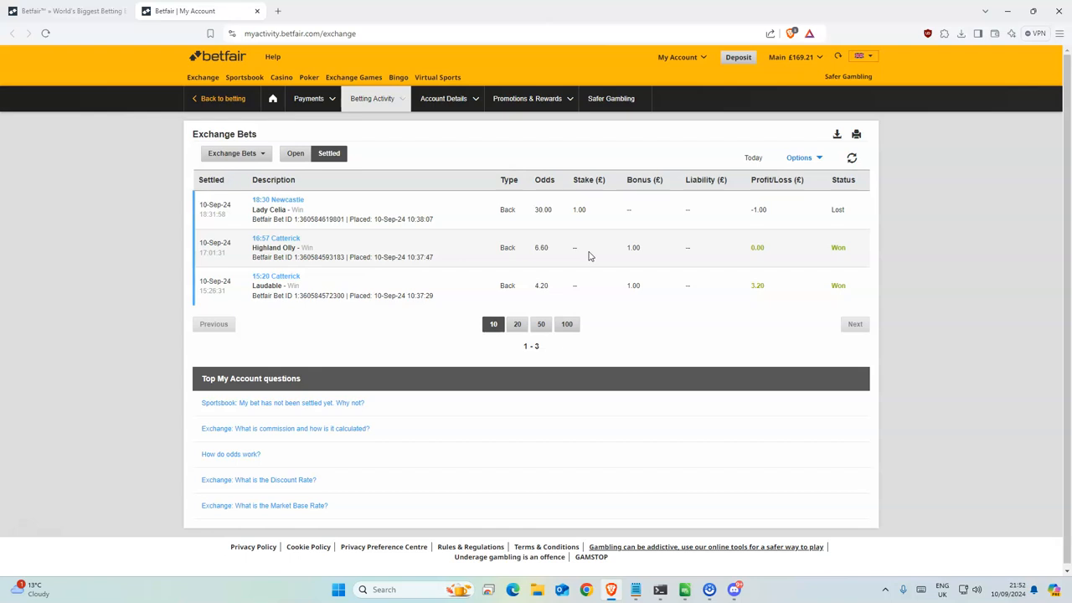
mouse_move(647, 264)
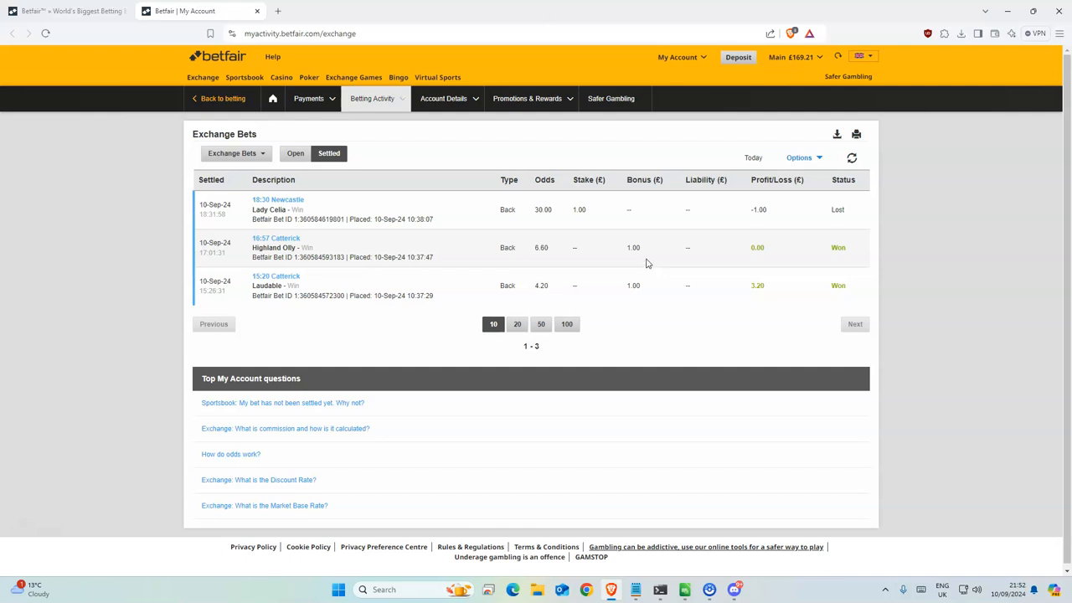
mouse_move(789, 81)
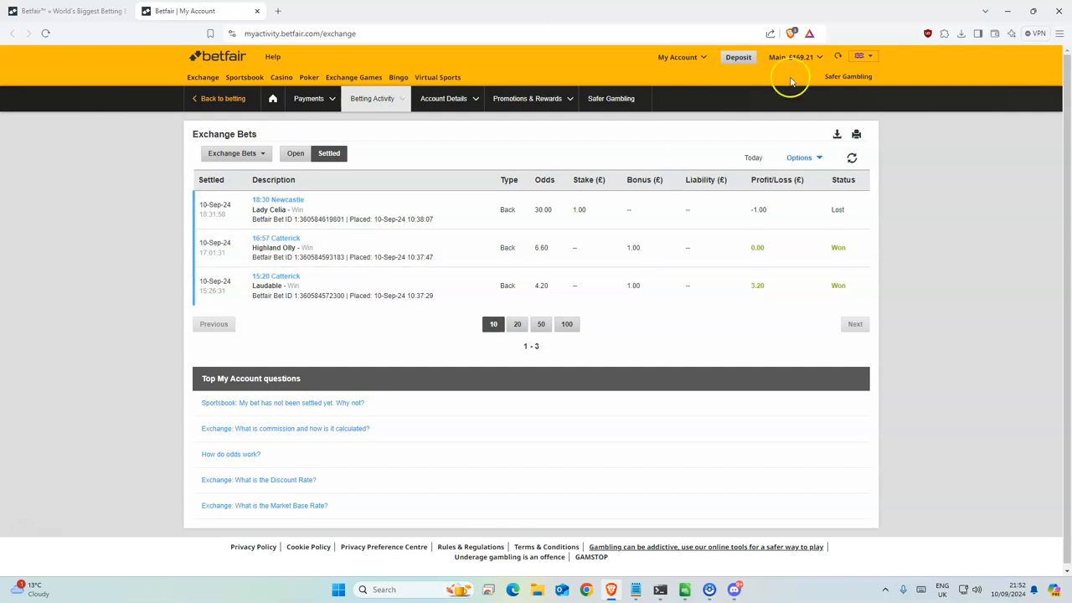
mouse_move(774, 69)
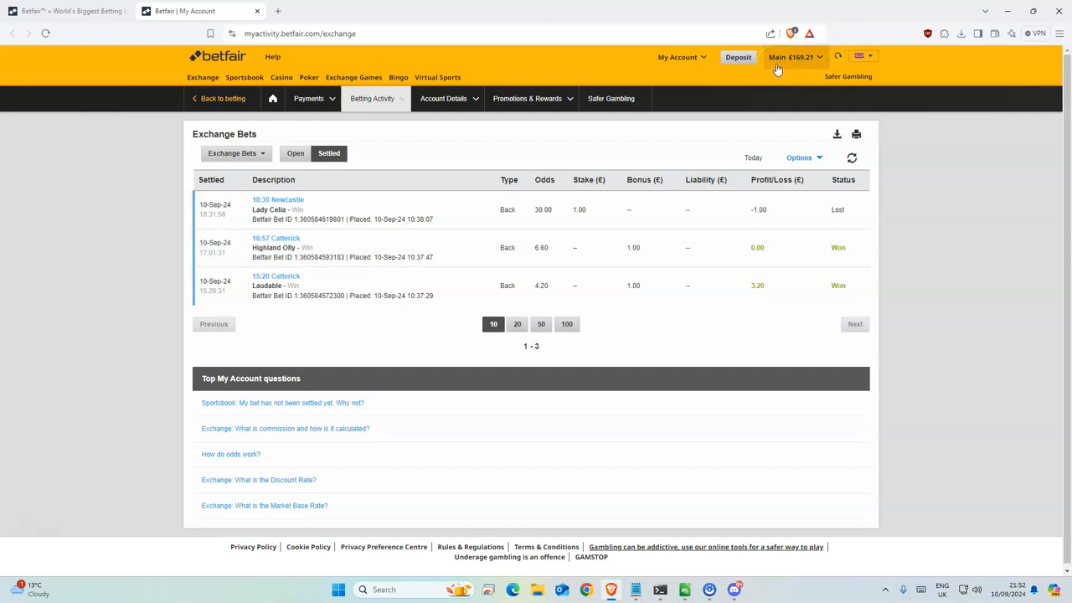
mouse_move(785, 103)
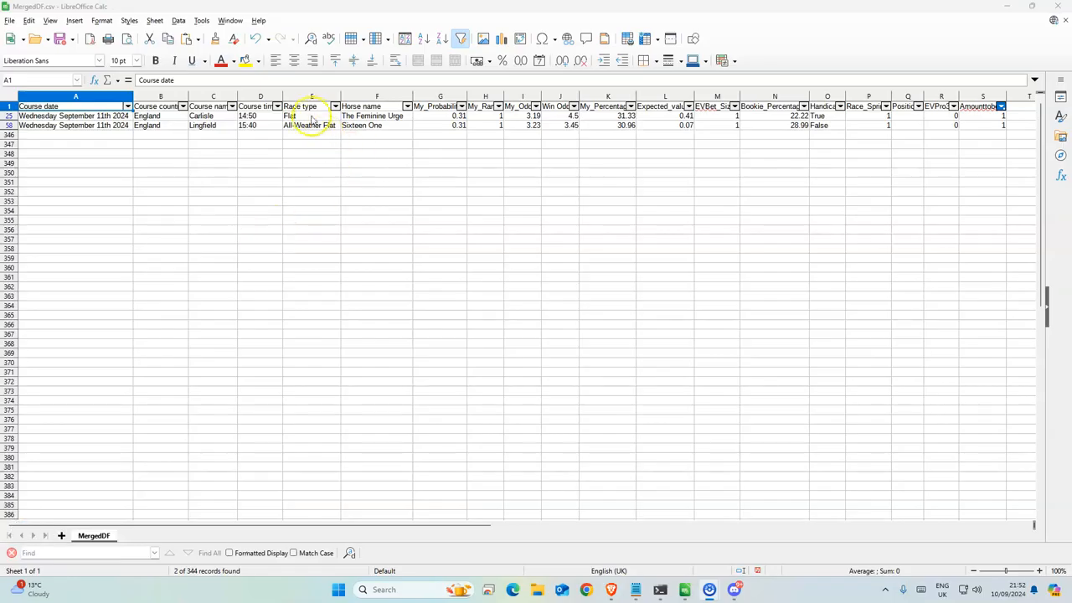
left_click(560, 115)
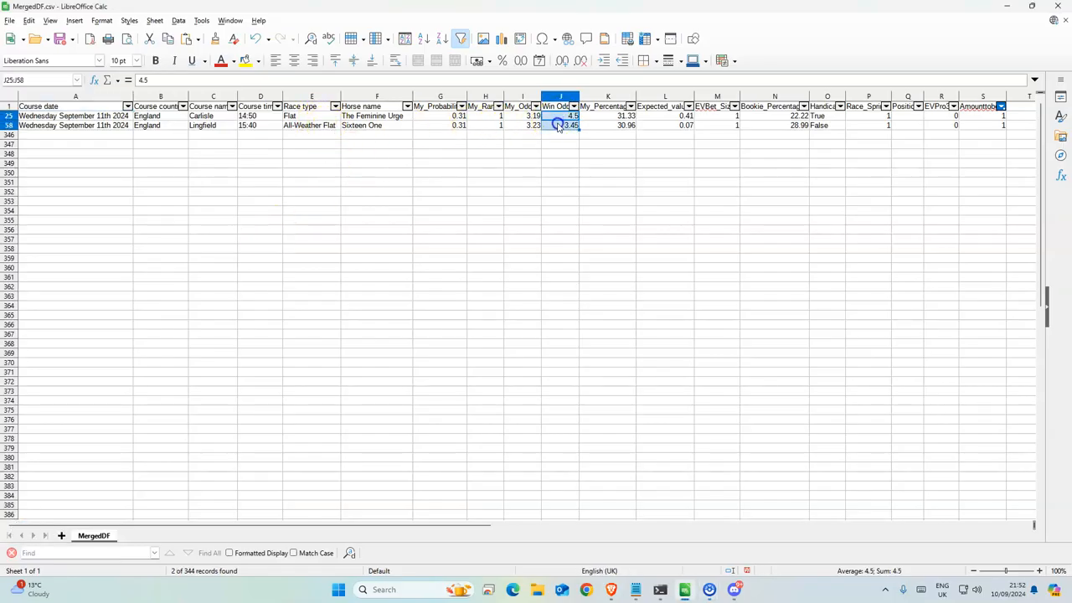
left_click(440, 97)
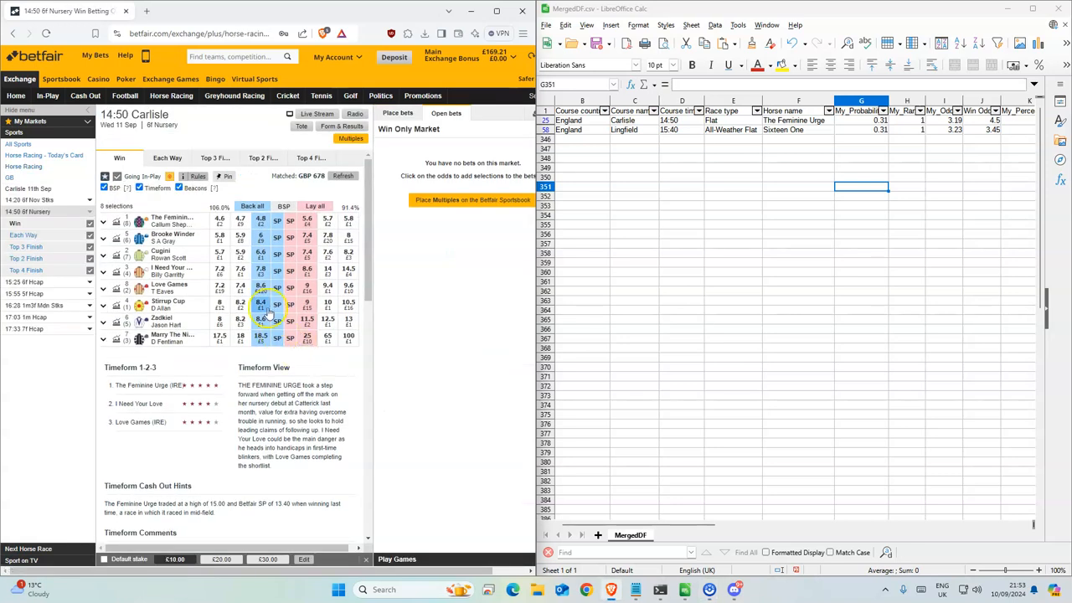
- Add a back bet on The Feminine Urge (14:50 Carlisle) and enter its stake
left_click(259, 303)
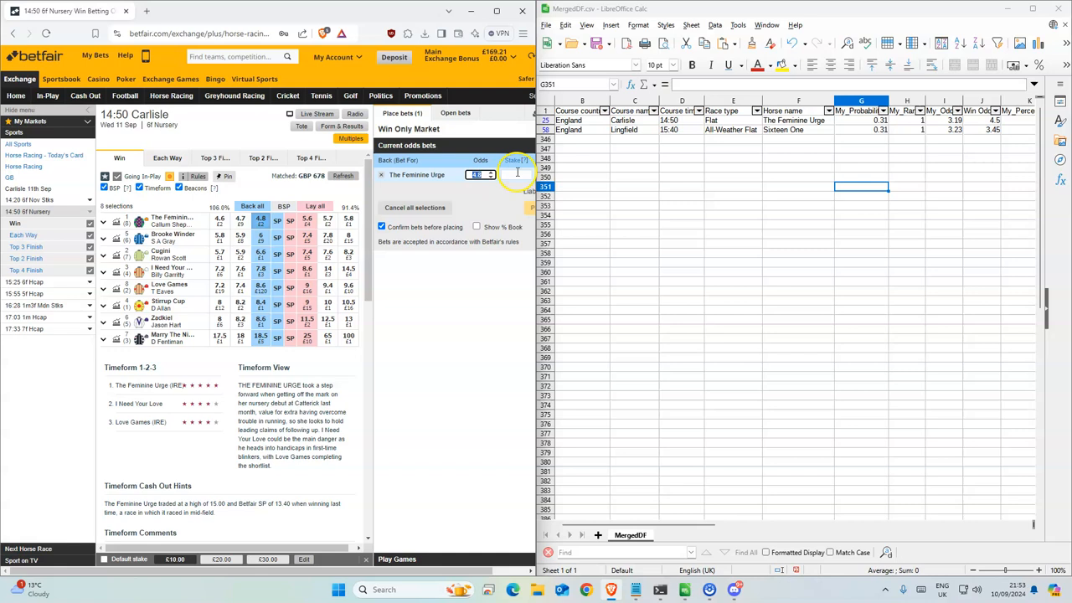
left_click(981, 120)
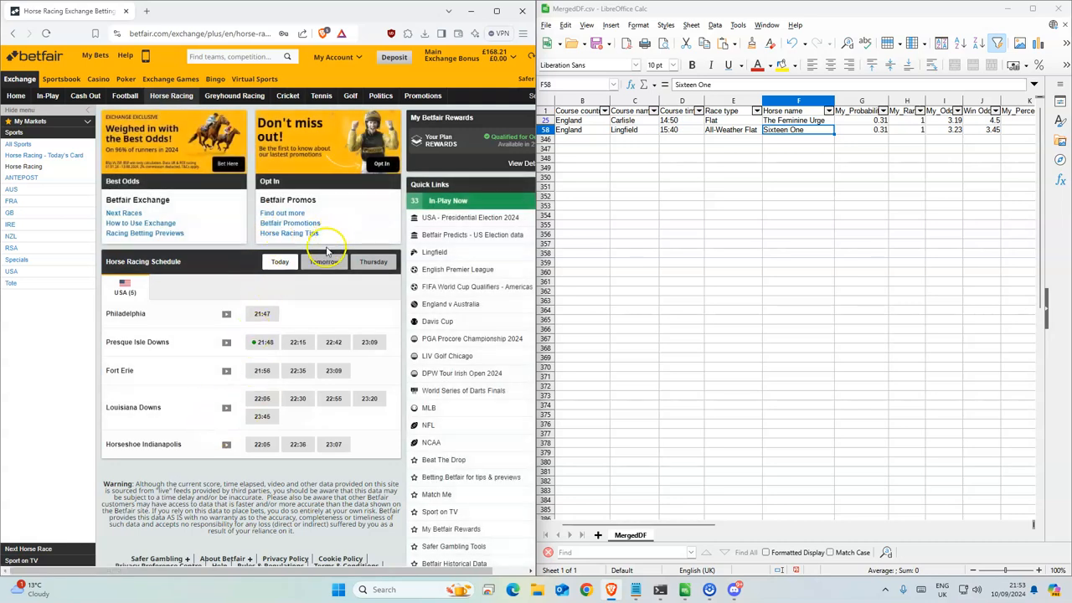
- Open tomorrow's 15:40 Lingfield race and confirm a £1.00 back on Sixteen One at 3.5
left_click(324, 262)
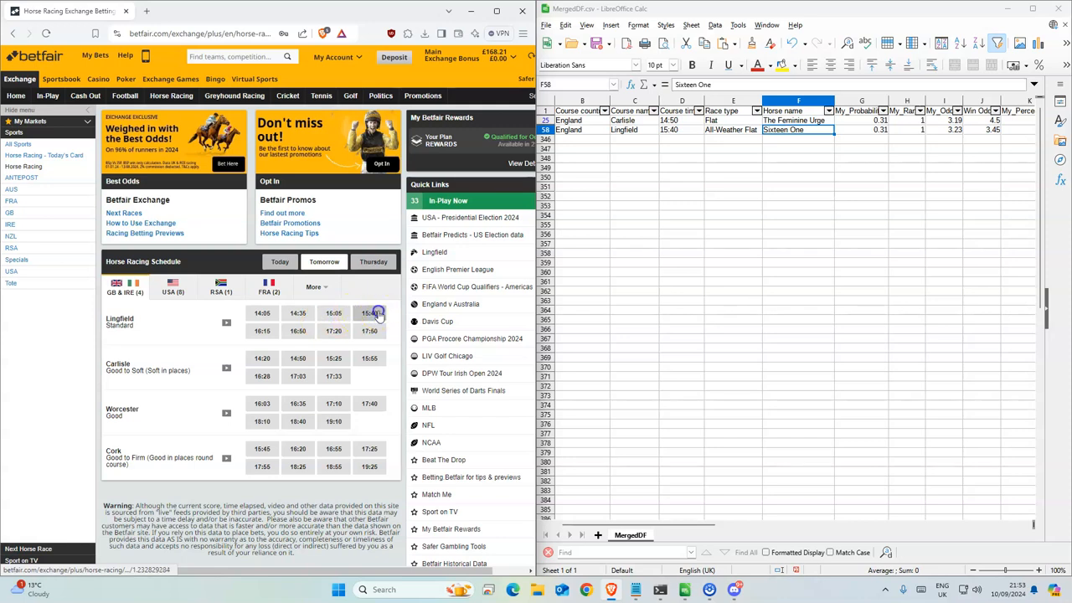
left_click(369, 312)
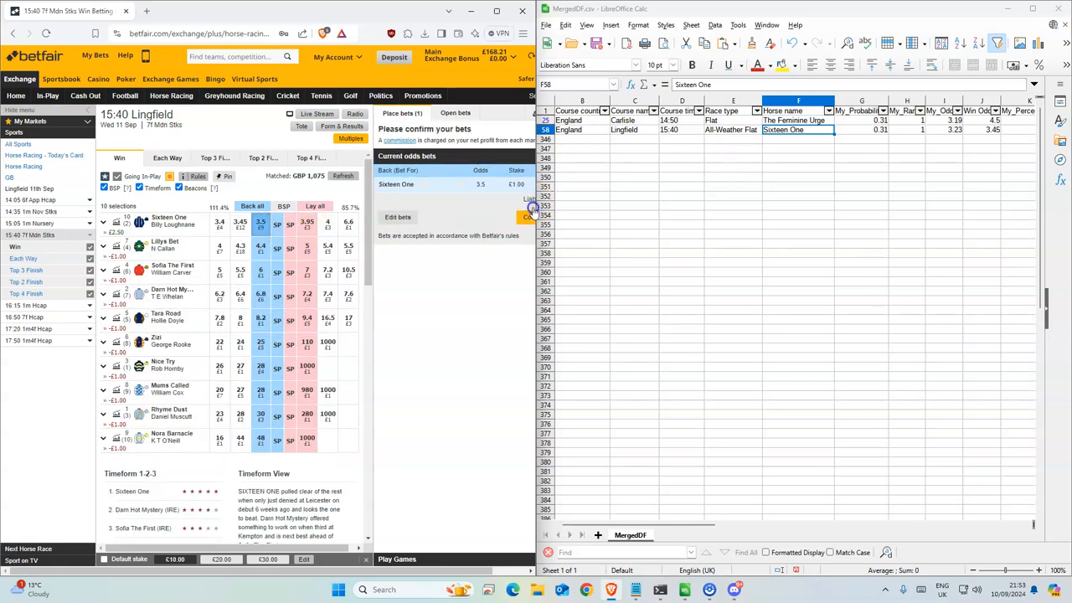
left_click(525, 217)
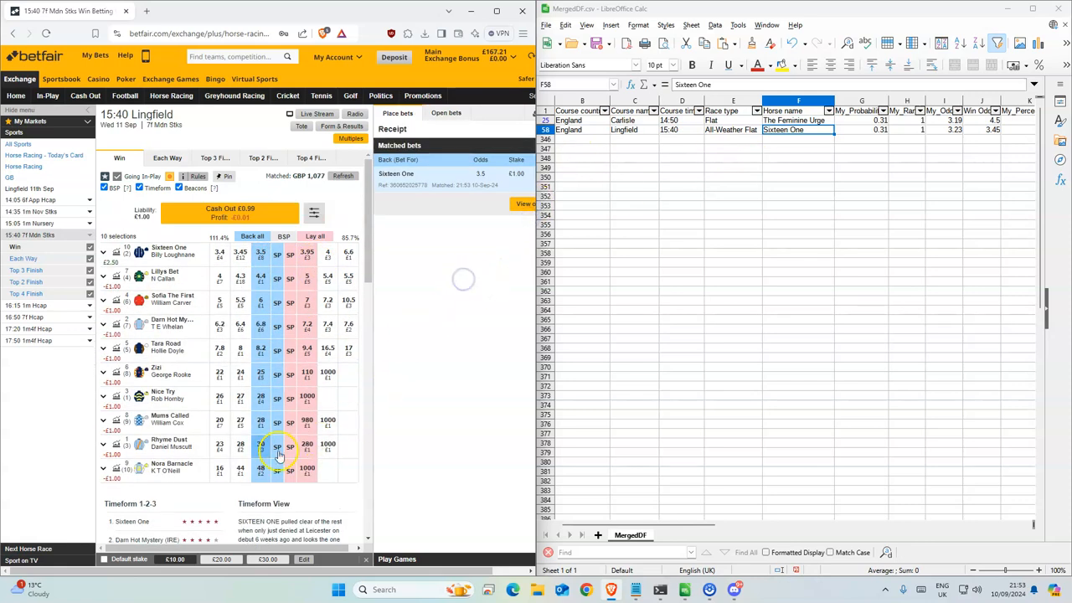